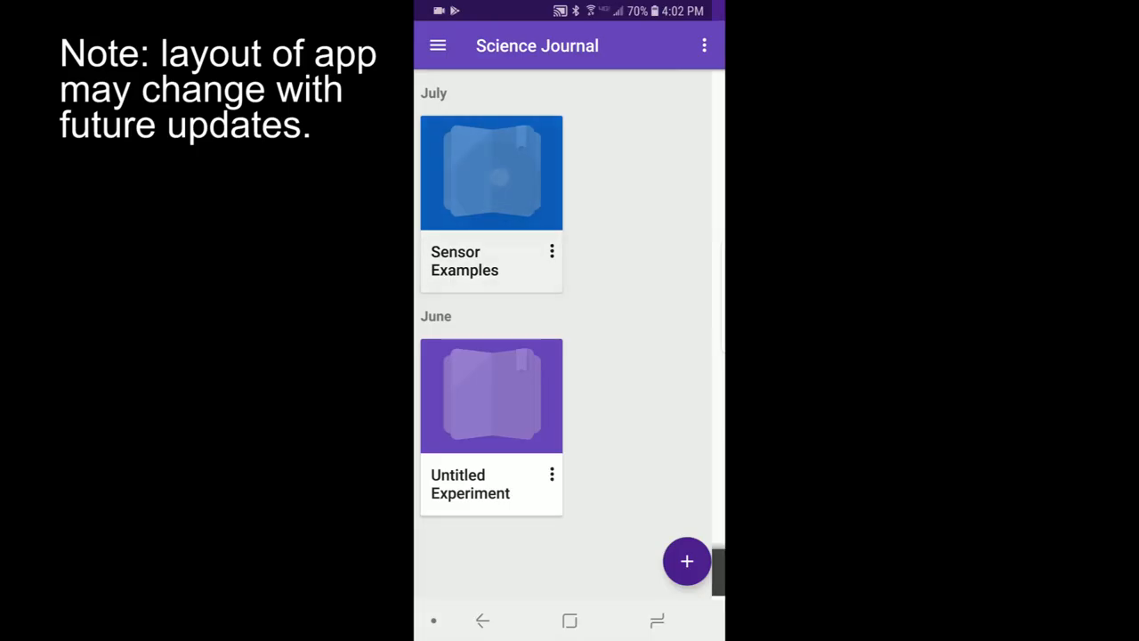
Open the Sensor Examples experiment card from the experiments list
click(491, 173)
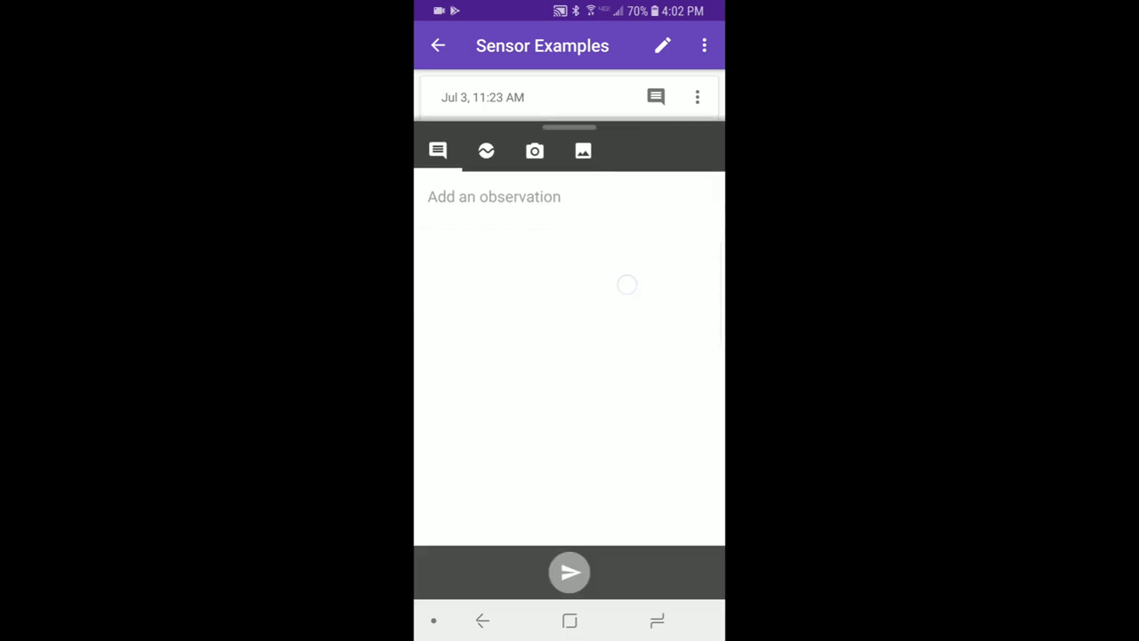
Show the live Accelerometer X sensor, then switch the graph to Accelerometer Y (5.2 m/s²)
click(486, 151)
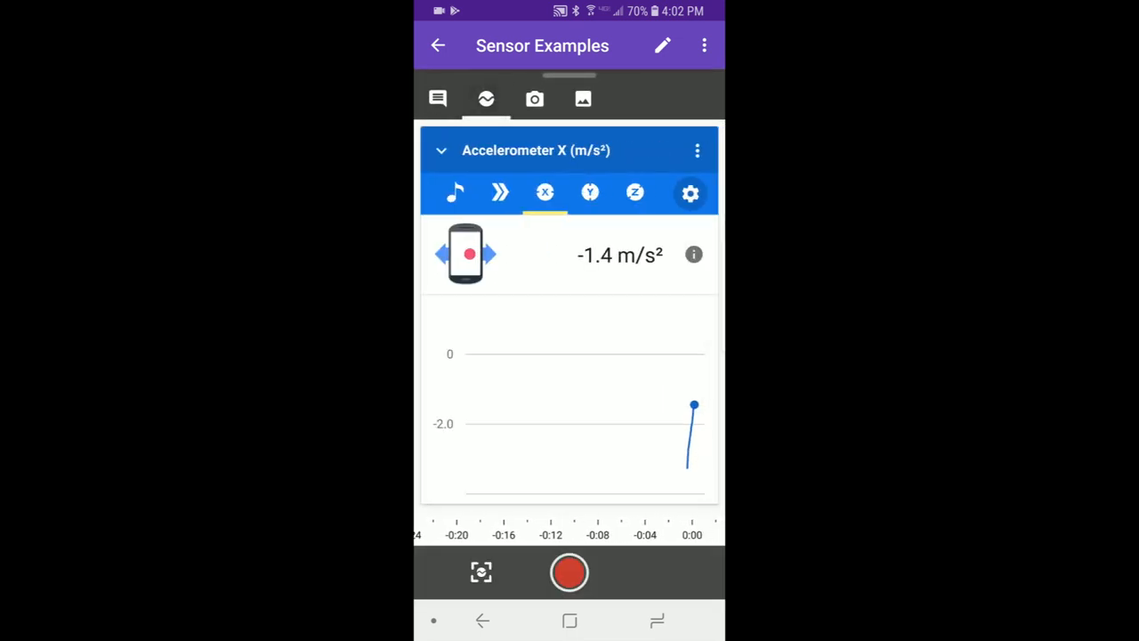
click(545, 193)
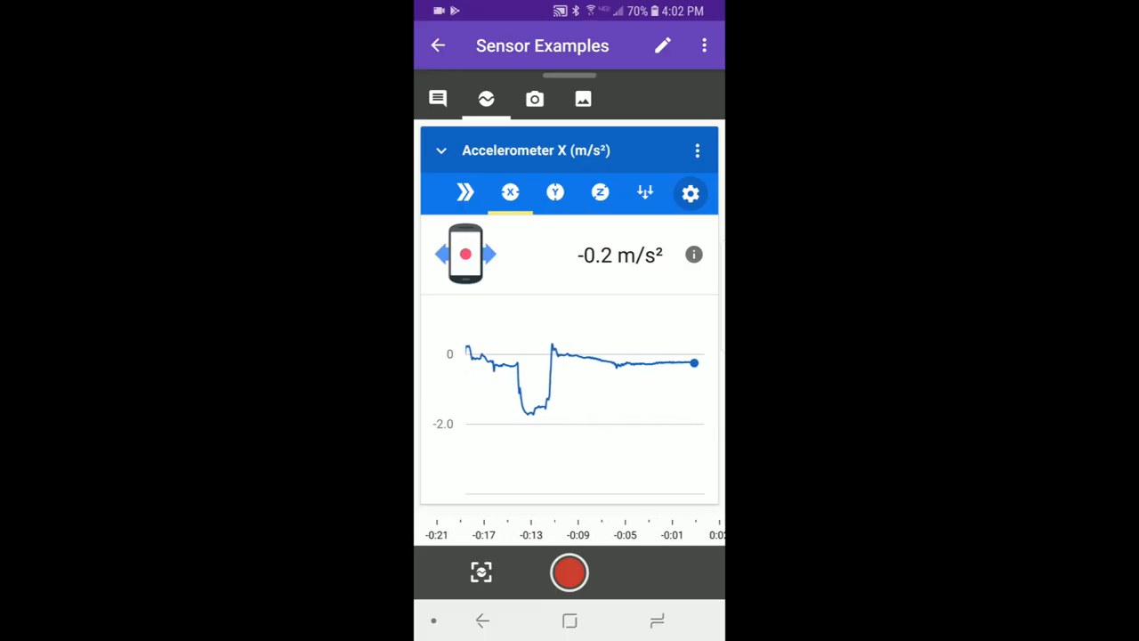
click(545, 192)
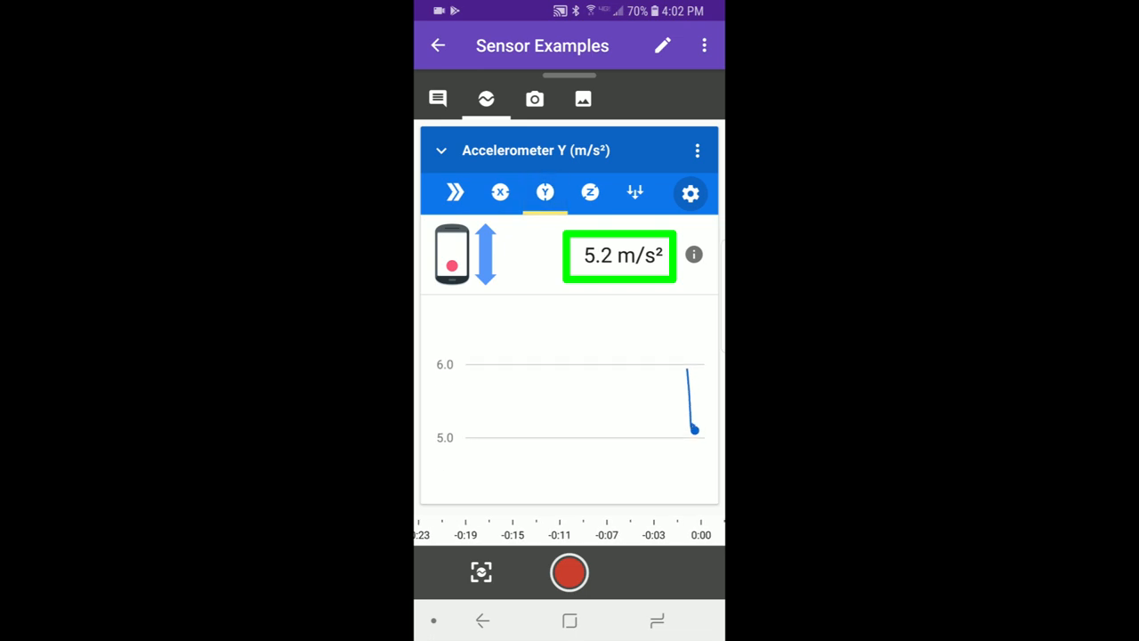